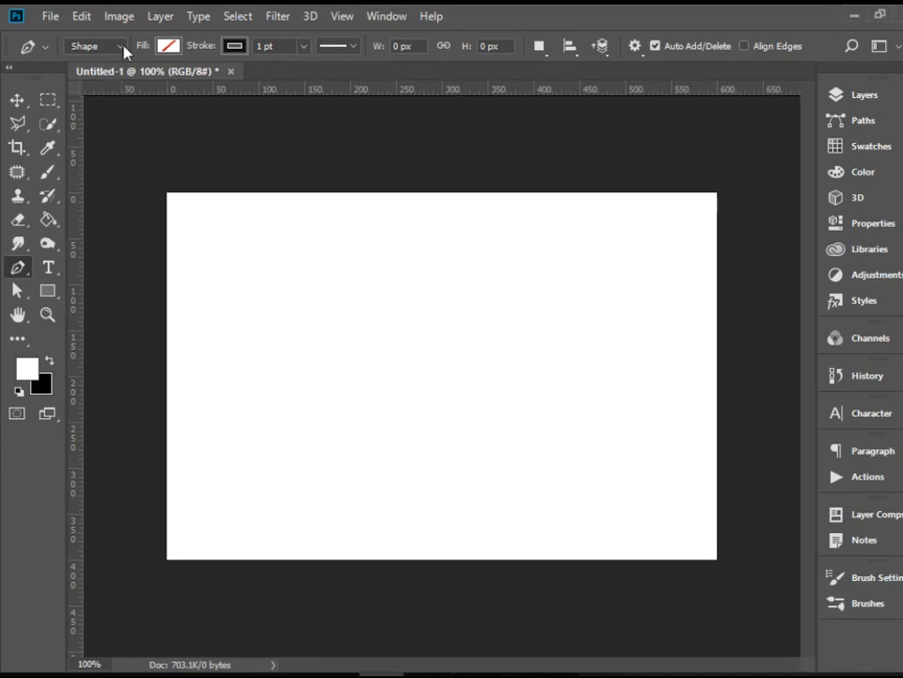
Place Pen anchor points to outline a triangle as Shape 1, then show the Layers panel.
left_click(92, 45)
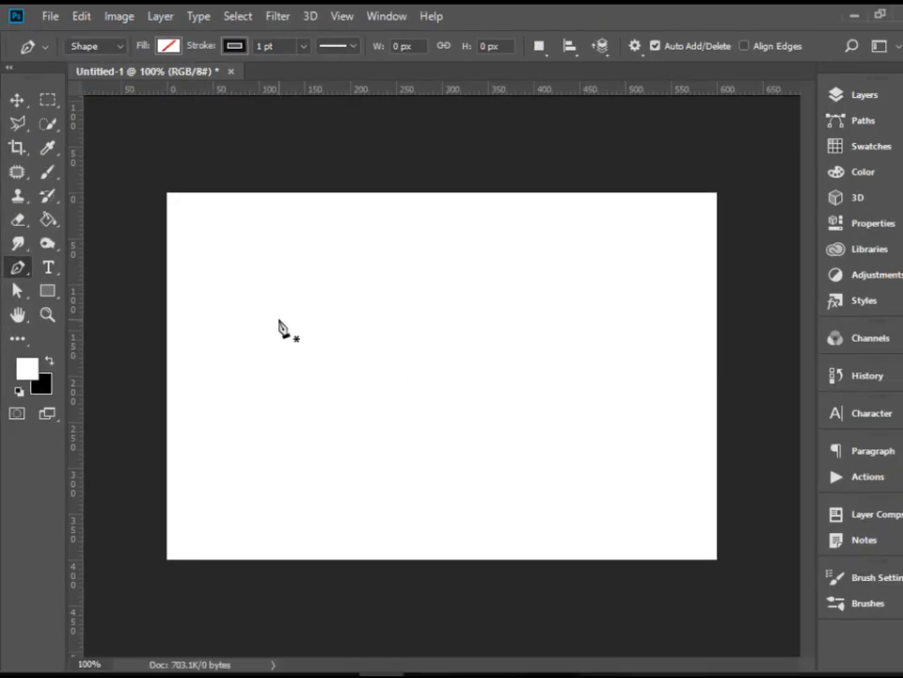
left_click(288, 311)
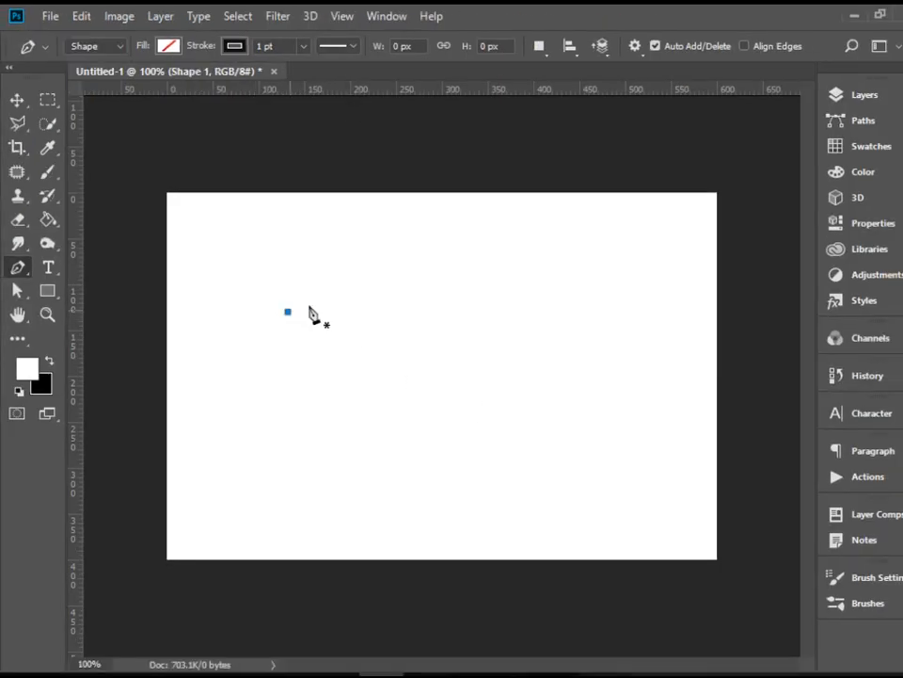
mouse_move(574, 326)
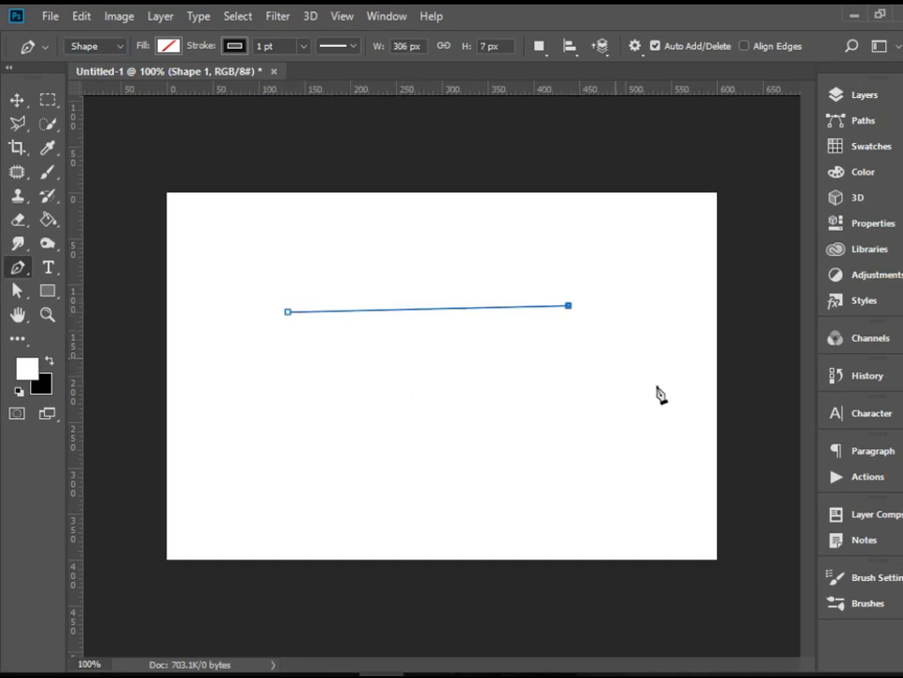
mouse_move(428, 527)
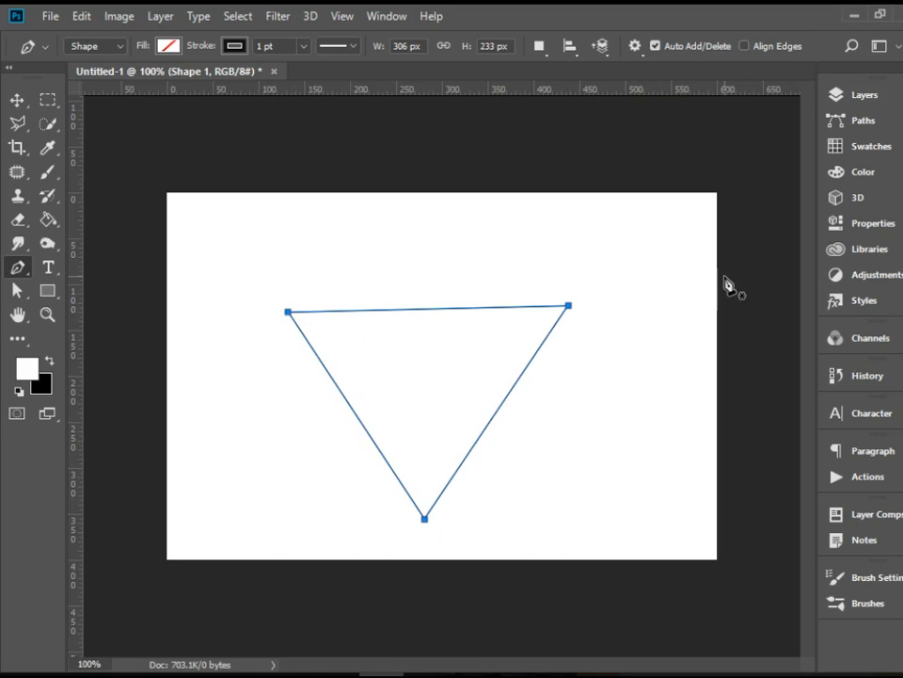
left_click(864, 94)
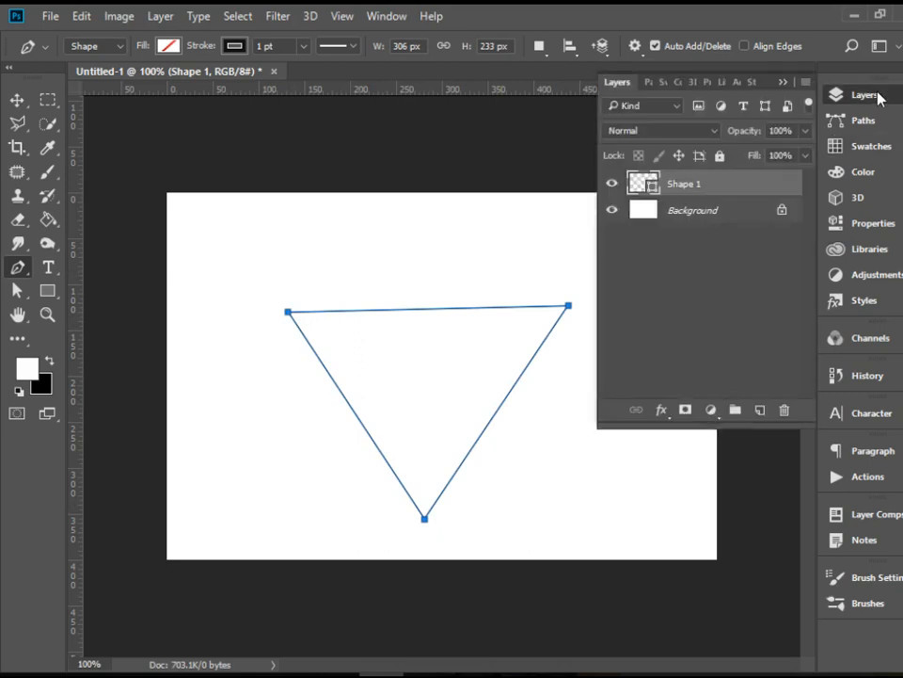
mouse_move(737, 203)
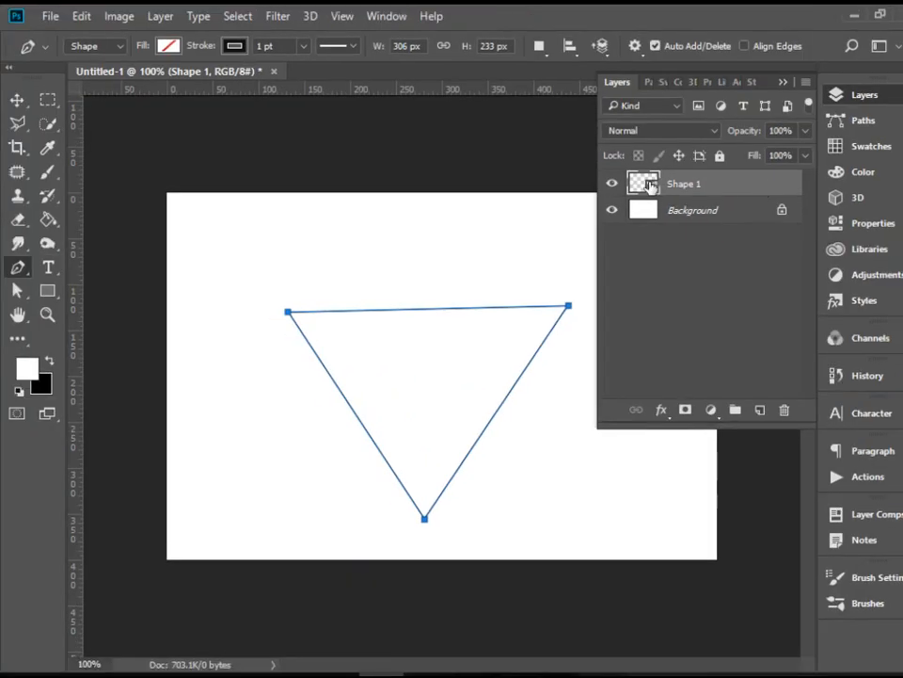
mouse_move(685, 186)
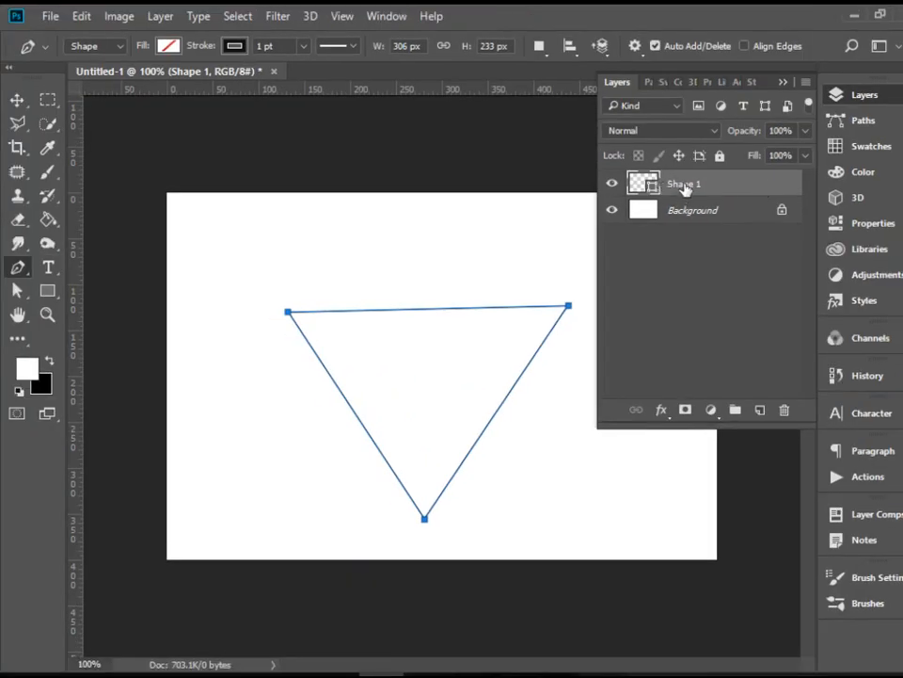
mouse_move(724, 186)
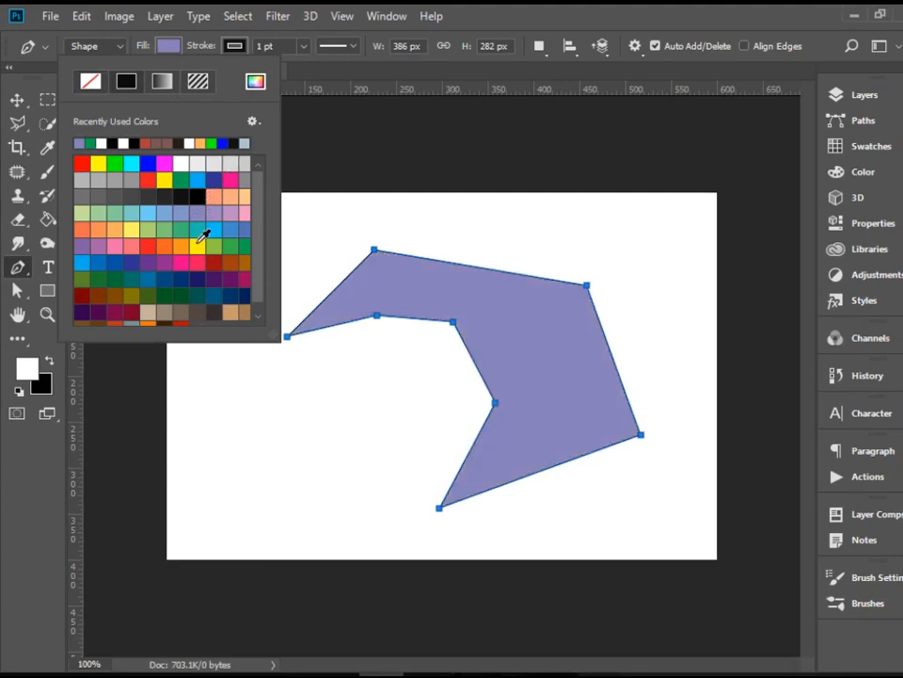
Pick a green swatch so the seven-cornered shape's fill changes from lavender to green.
left_click(198, 231)
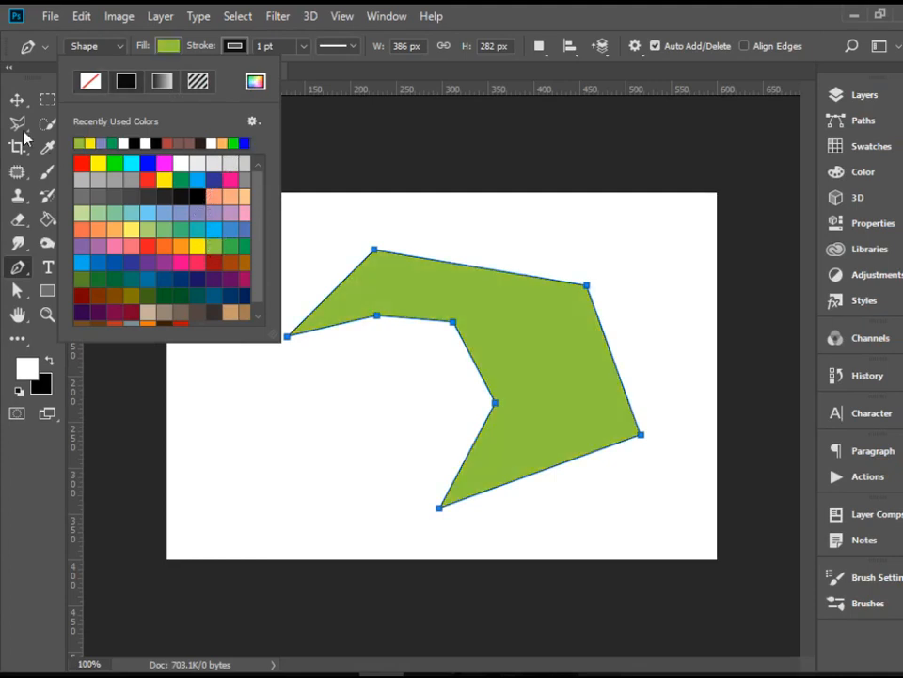